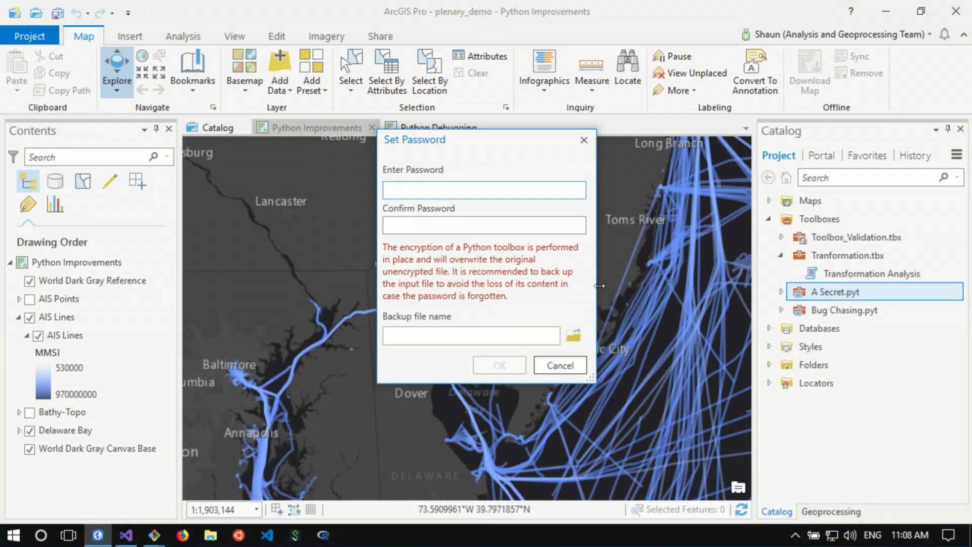
- Encrypt the A Secret.pyt toolbox with a password and confirm it
{"action": "type", "text": "••••"}
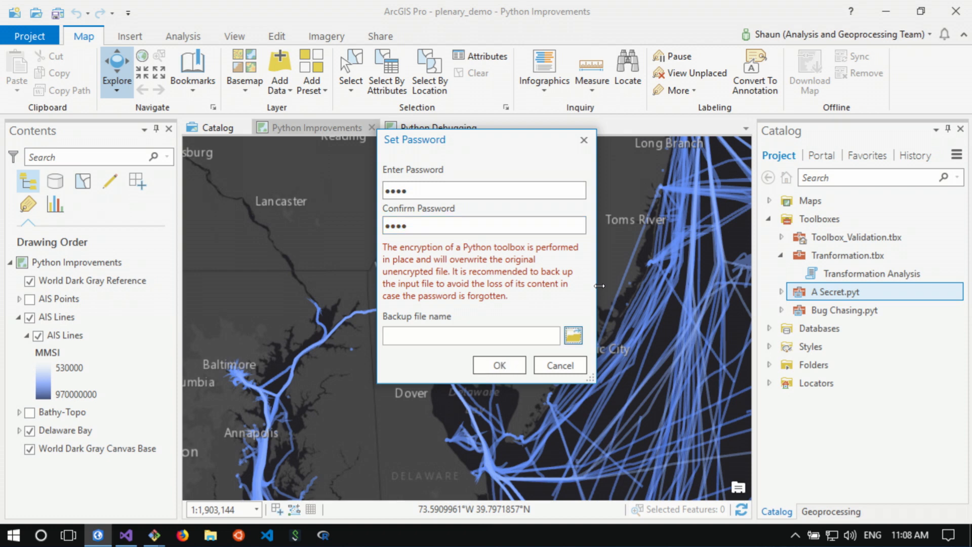
{"action": "mouse_move", "coordinate": [582, 261]}
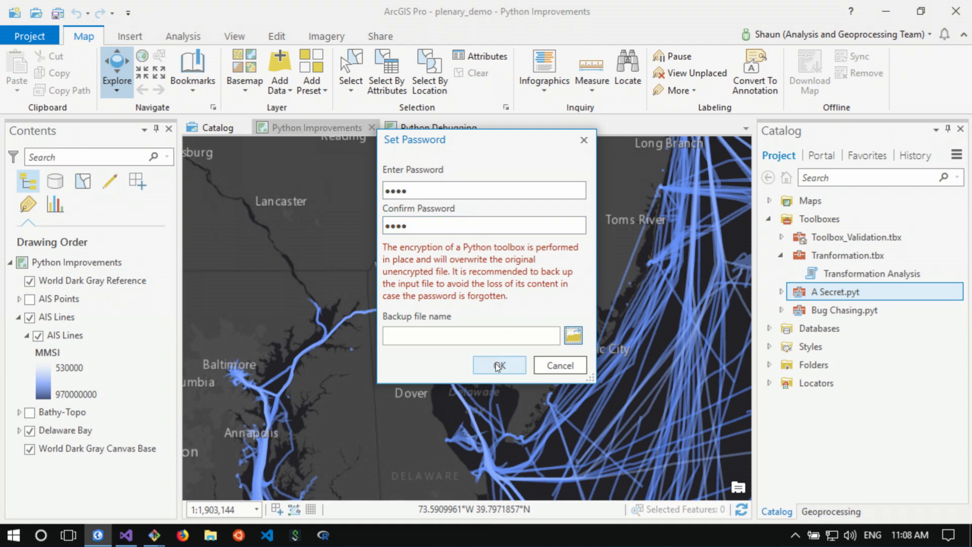
{"action": "left_click", "coordinate": [499, 365]}
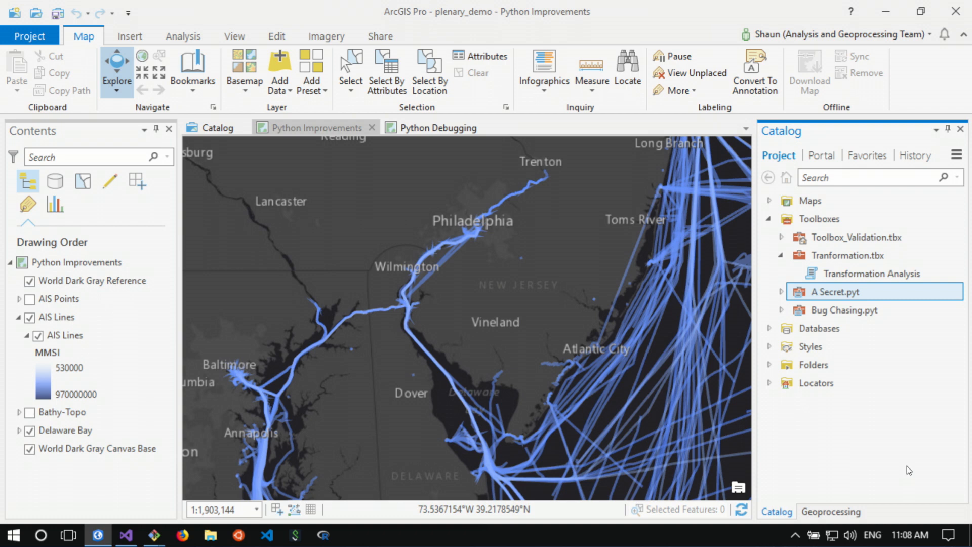
{"action": "mouse_move", "coordinate": [909, 157]}
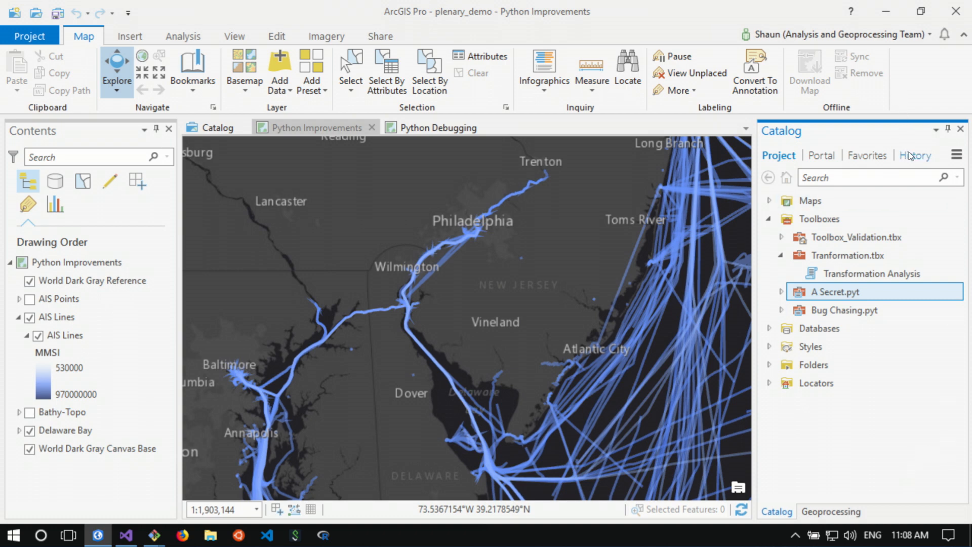
- Send the Copy Features entry from the geoprocessing history to the Python window
{"action": "left_click", "coordinate": [914, 155]}
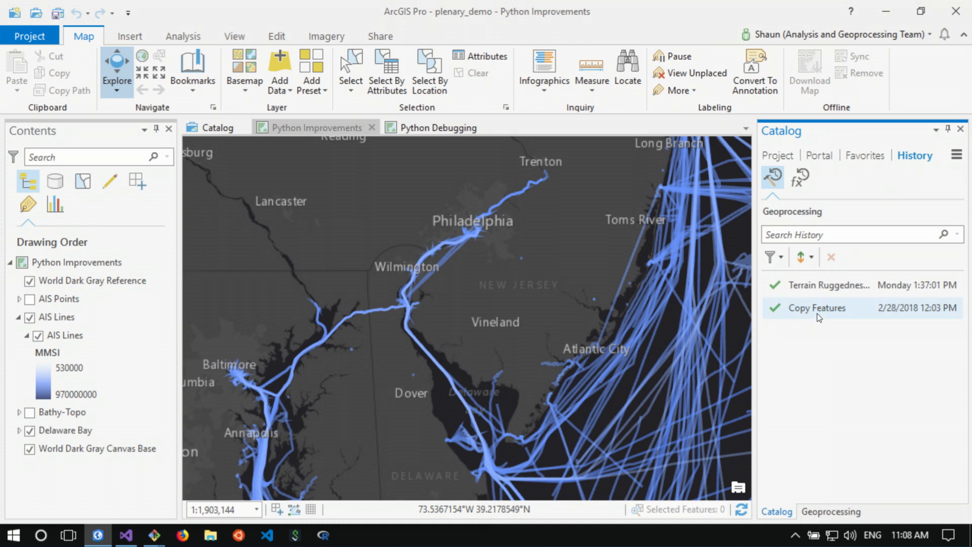
{"action": "right_click", "coordinate": [819, 308]}
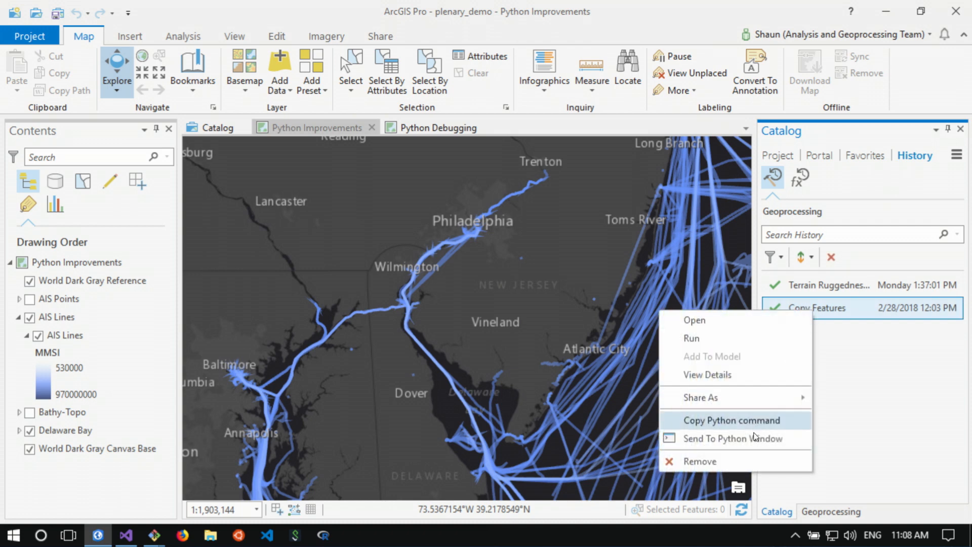
{"action": "mouse_move", "coordinate": [754, 442]}
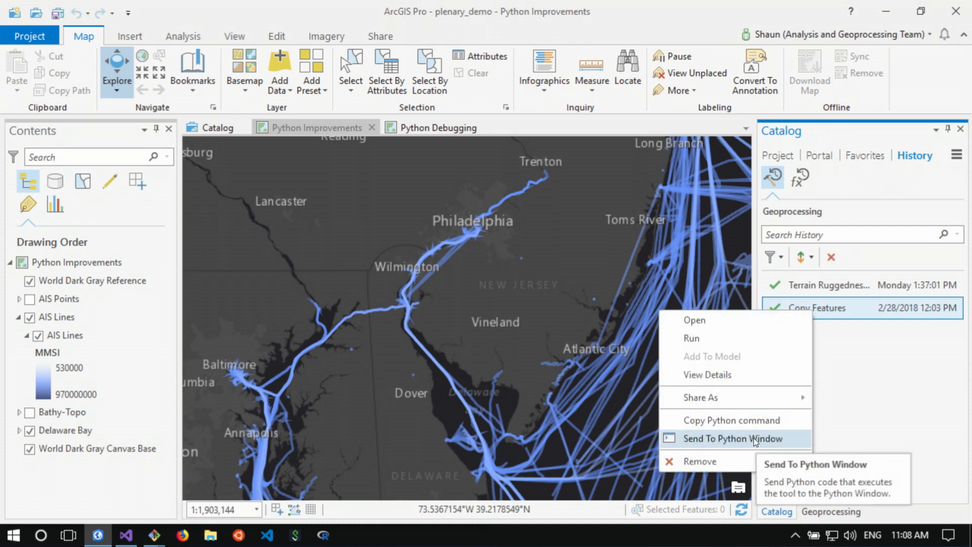
{"action": "left_click", "coordinate": [733, 438]}
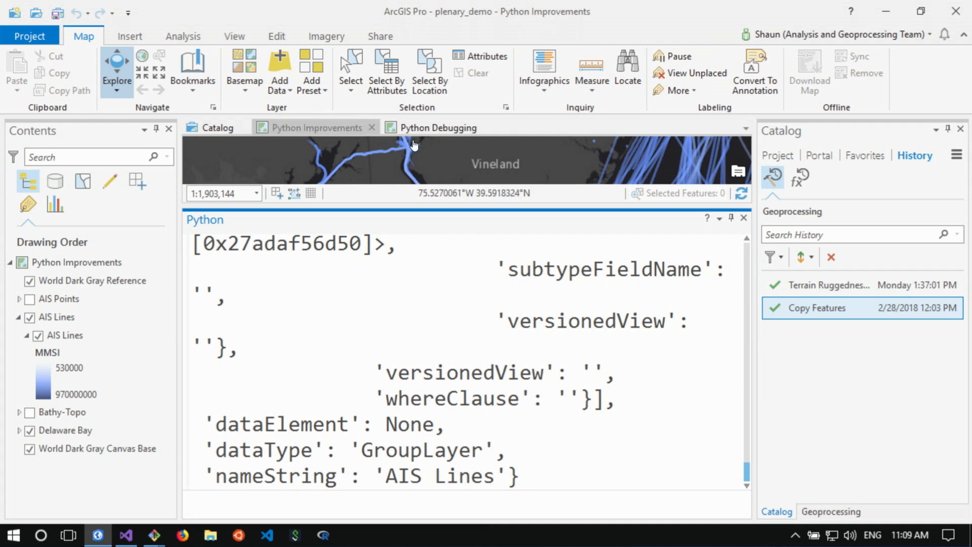
- Switch to the Python Debugging map and show the project's toolboxes in Catalog
{"action": "left_click", "coordinate": [438, 127]}
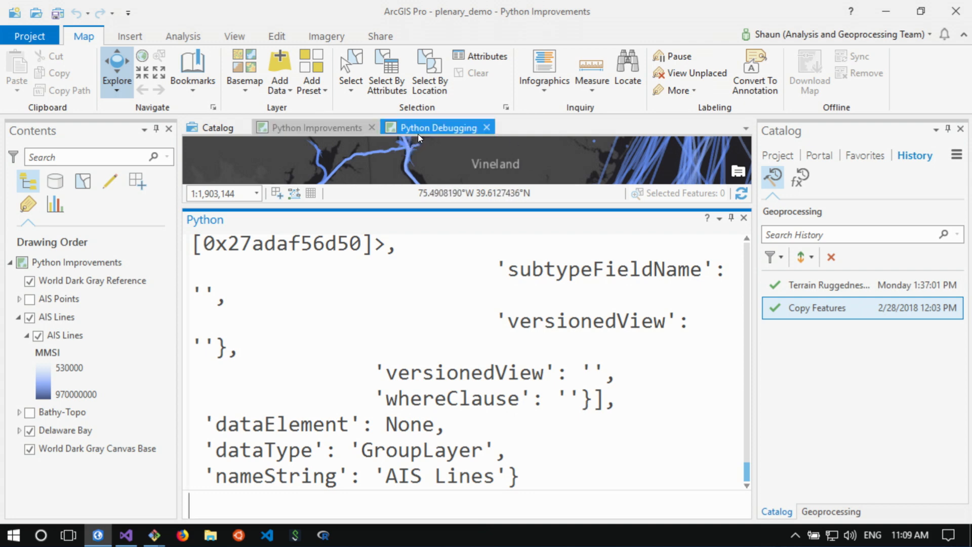
{"action": "left_click", "coordinate": [438, 128]}
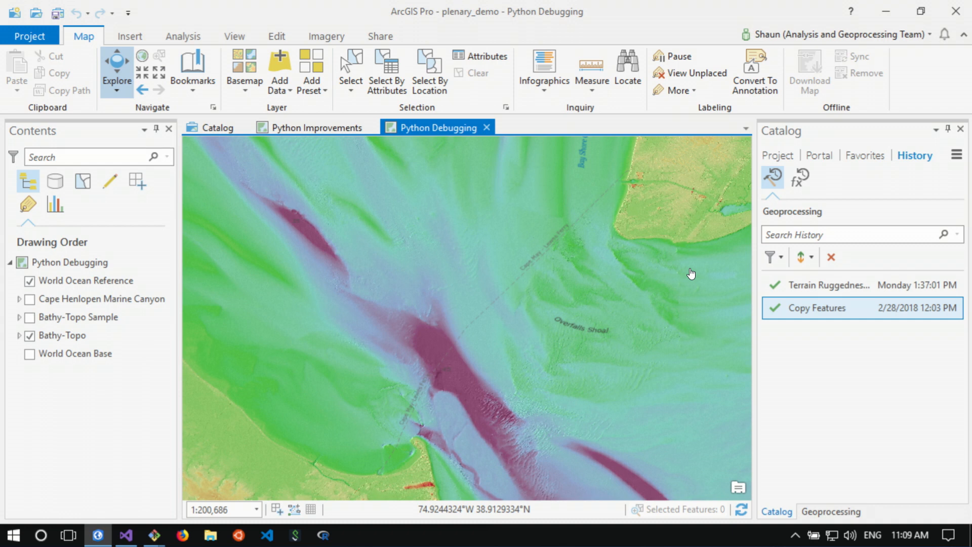
{"action": "left_click", "coordinate": [779, 156]}
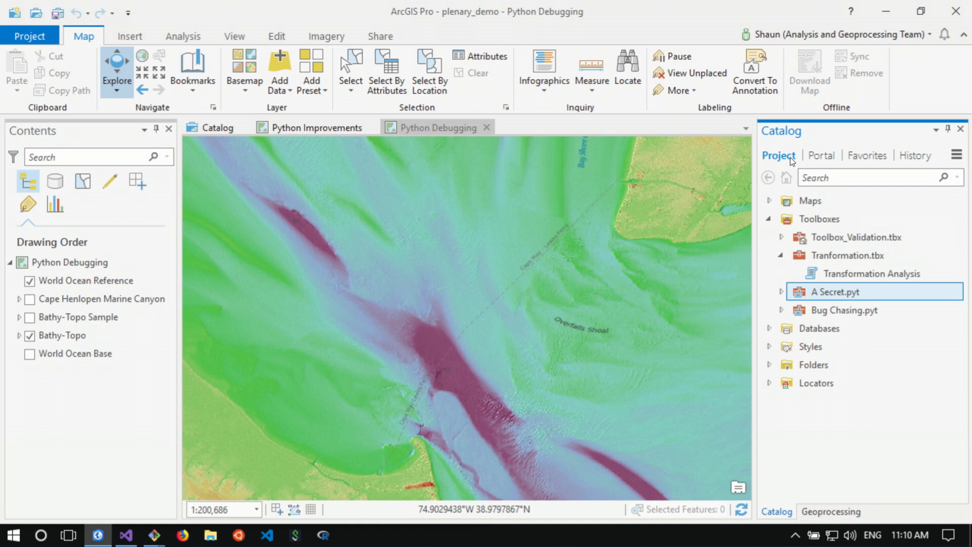
{"action": "mouse_move", "coordinate": [872, 273]}
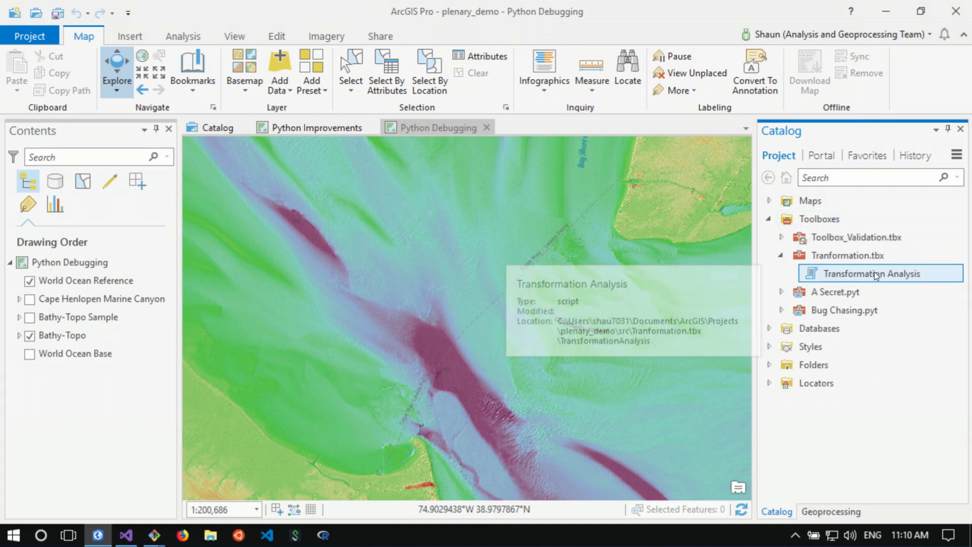
- Launch the Transformation Analysis tool from Tranformation.tbx
{"action": "double_click", "coordinate": [875, 273]}
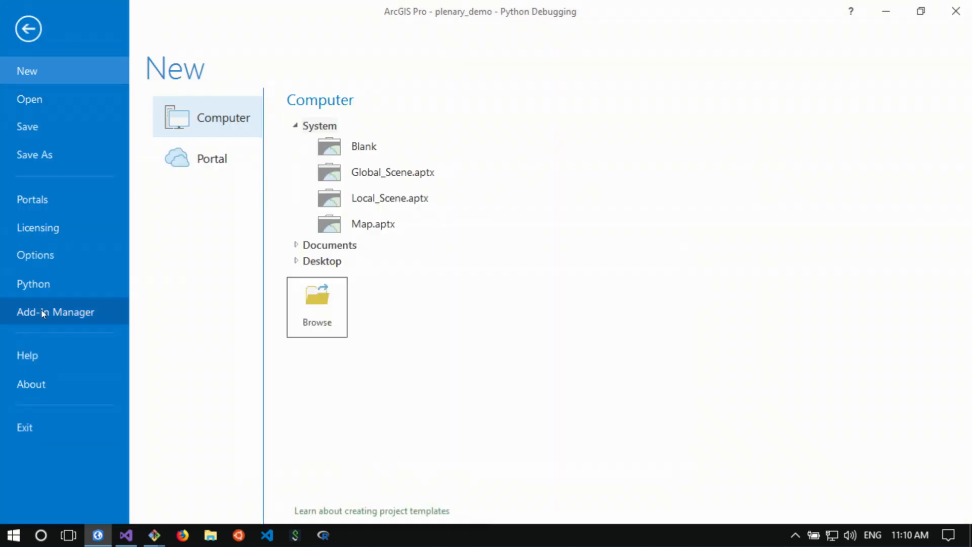
- Install the affine 2.1.0 package into arcgispro-py3 and return to the map
{"action": "left_click", "coordinate": [33, 283]}
{"action": "type", "text": "aff"}
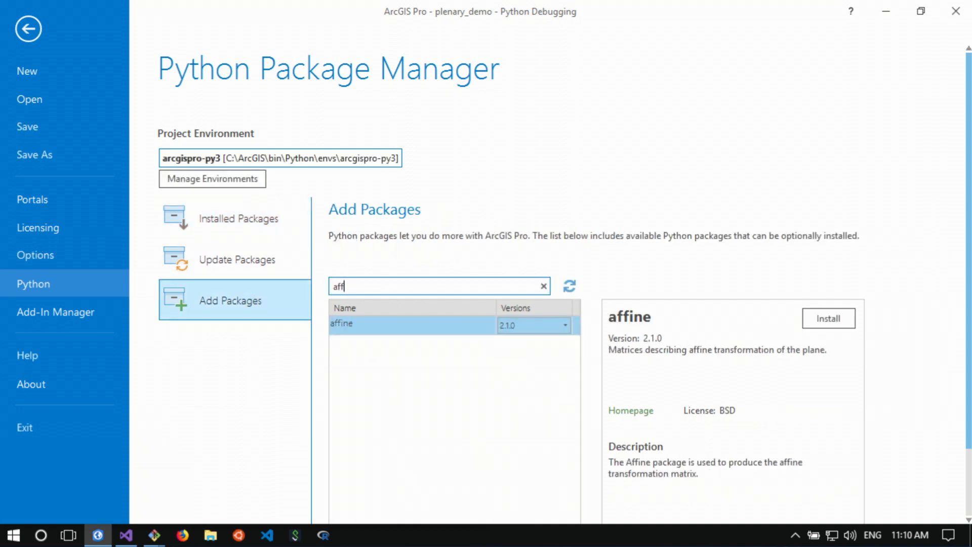
{"action": "left_click", "coordinate": [827, 317]}
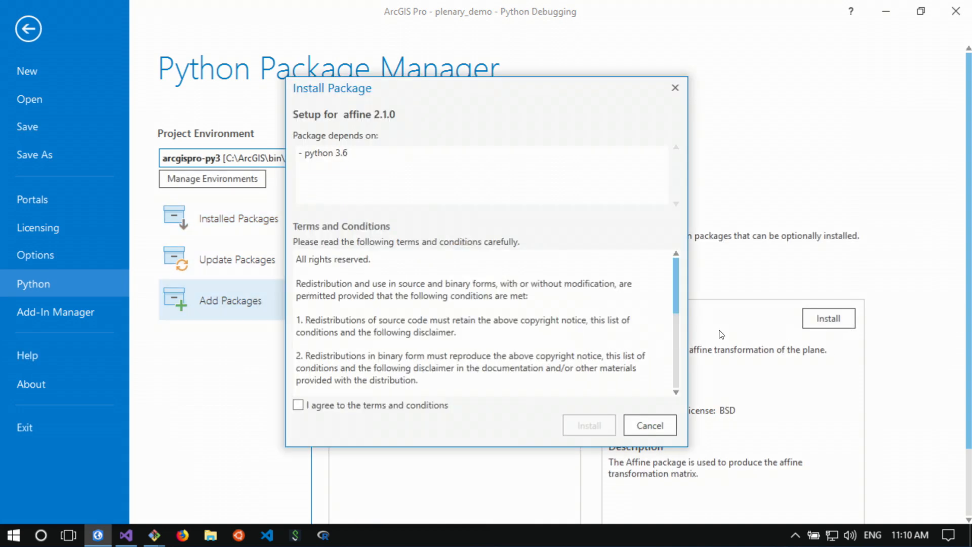
{"action": "left_click", "coordinate": [650, 424]}
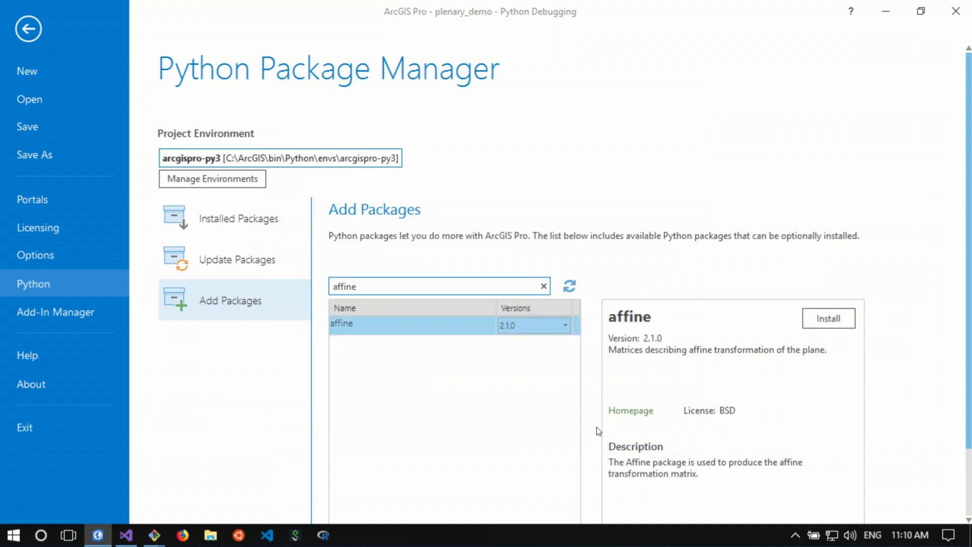
{"action": "left_click", "coordinate": [828, 318]}
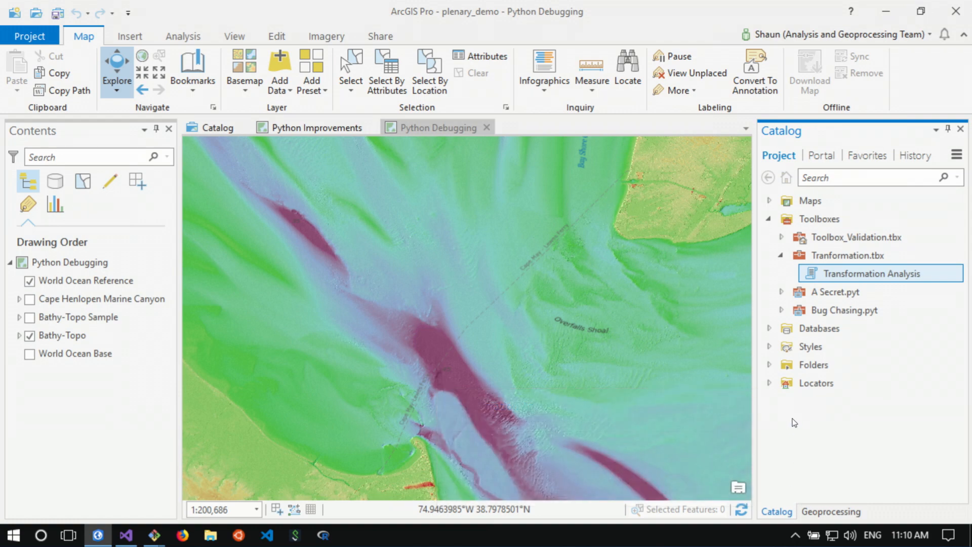
- Switch to Visual Studio with ruggedness.py open
{"action": "left_click", "coordinate": [193, 31]}
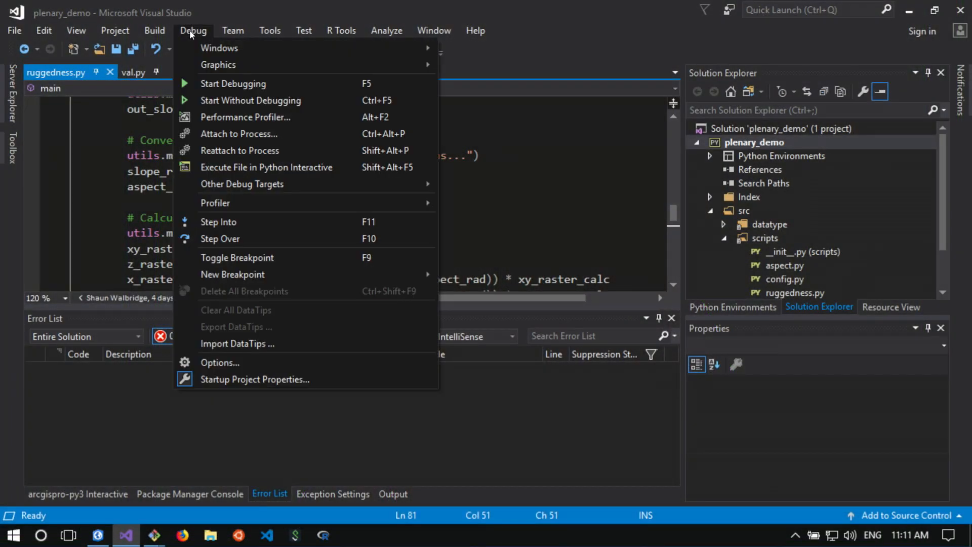
- Attach the Visual Studio debugger to ArcGISPro.exe for Python code
{"action": "left_click", "coordinate": [239, 134]}
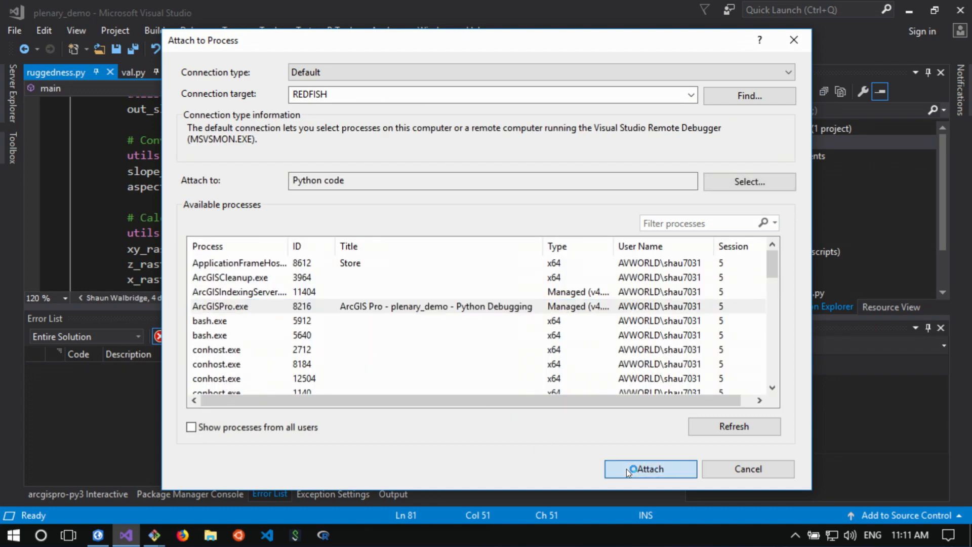
{"action": "left_click", "coordinate": [651, 468]}
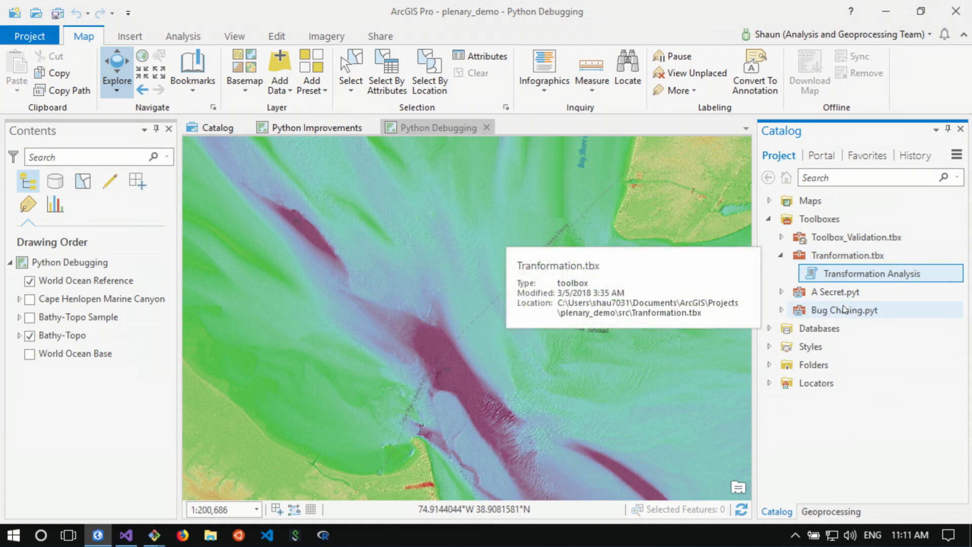
- Rerun Terrain Ruggedness (VRM) from history, breaking on the 'nieghborhood_size' NameError
{"action": "left_click", "coordinate": [916, 155]}
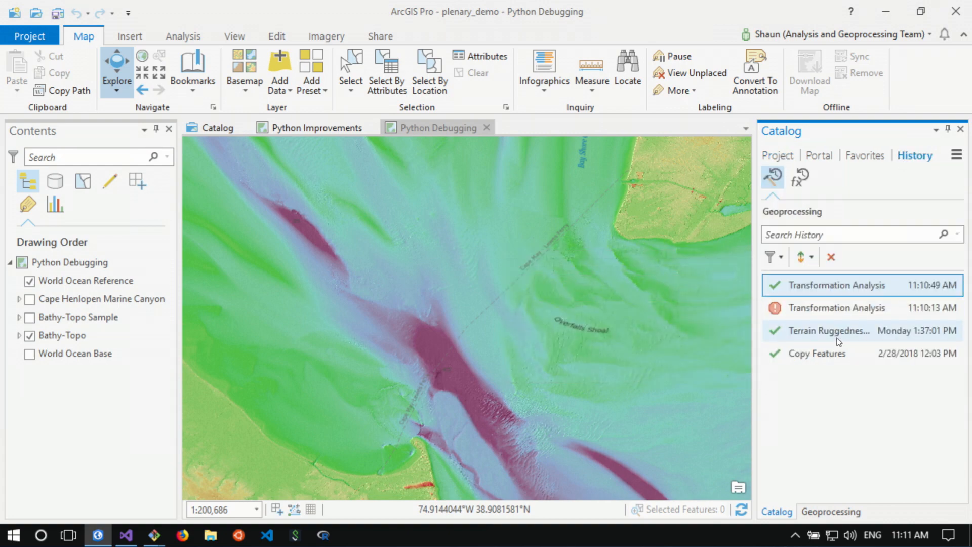
{"action": "left_click", "coordinate": [835, 330]}
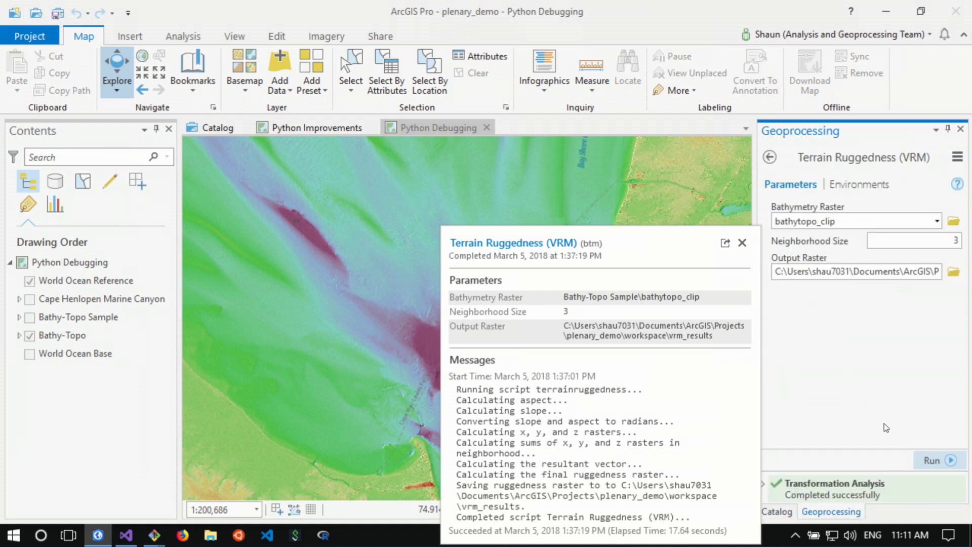
{"action": "left_click", "coordinate": [938, 460]}
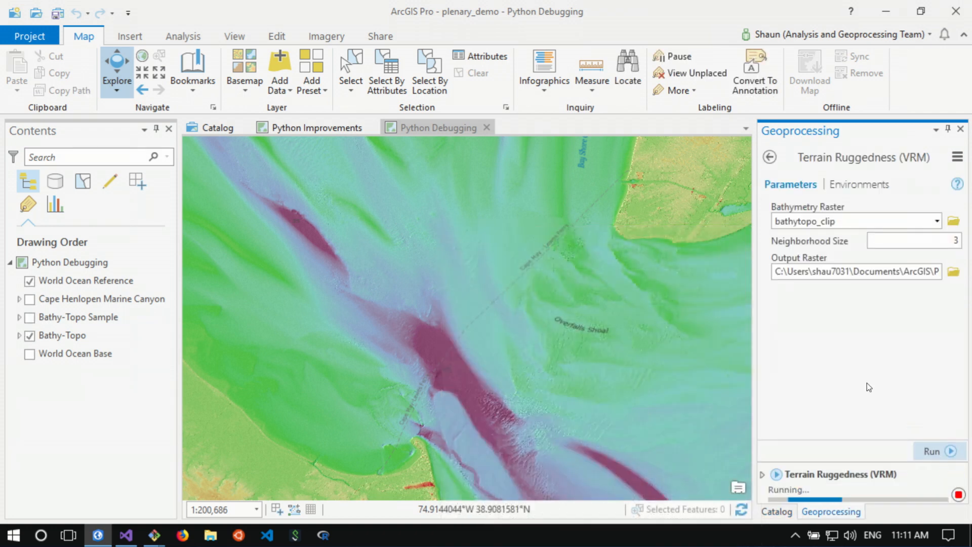
{"action": "left_click", "coordinate": [126, 535]}
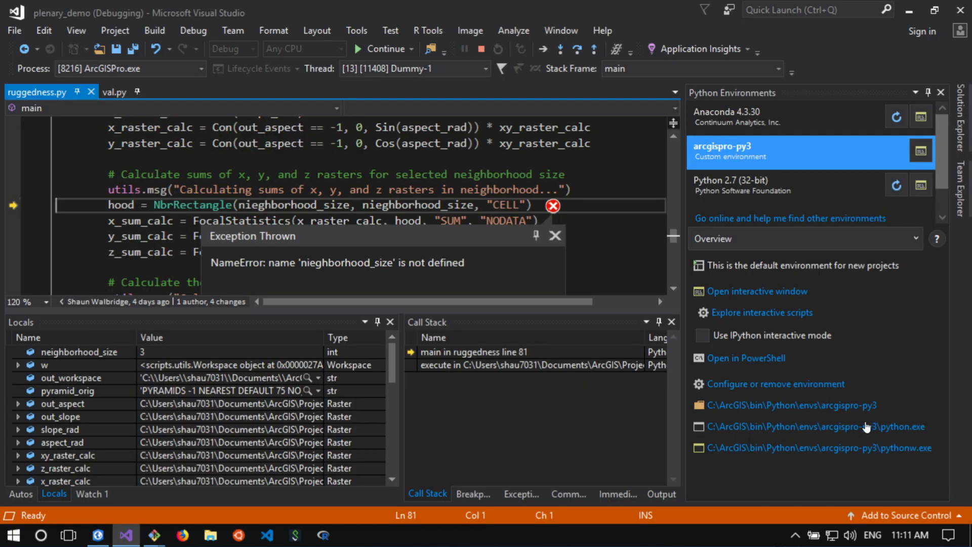
{"action": "mouse_move", "coordinate": [866, 426]}
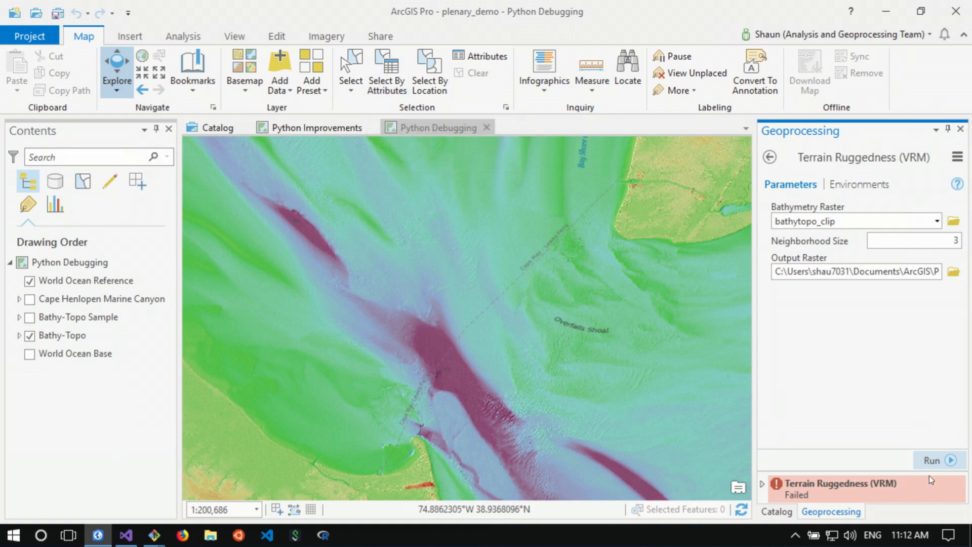
- Rerun Terrain Ruggedness (VRM) successfully, then view Catalog history and project contents
{"action": "left_click", "coordinate": [940, 460]}
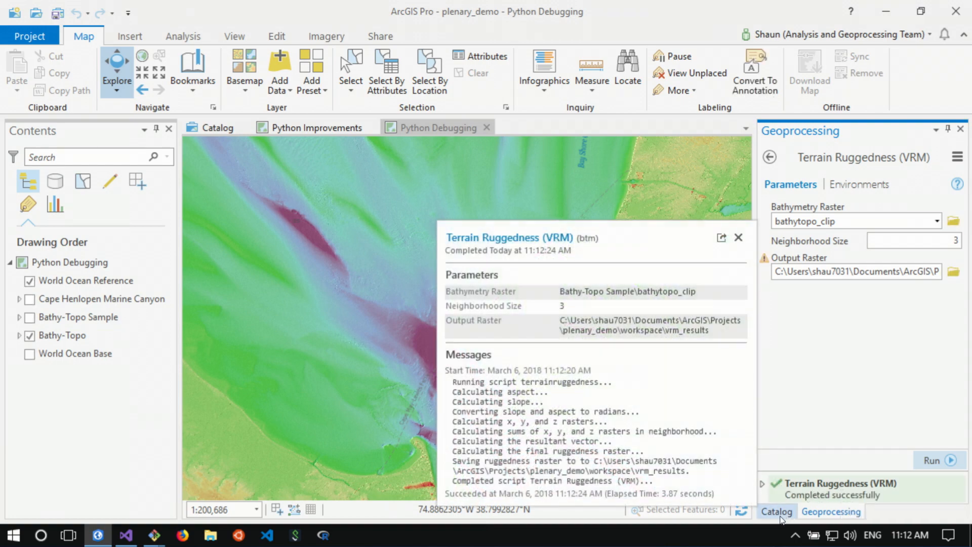
{"action": "left_click", "coordinate": [776, 511]}
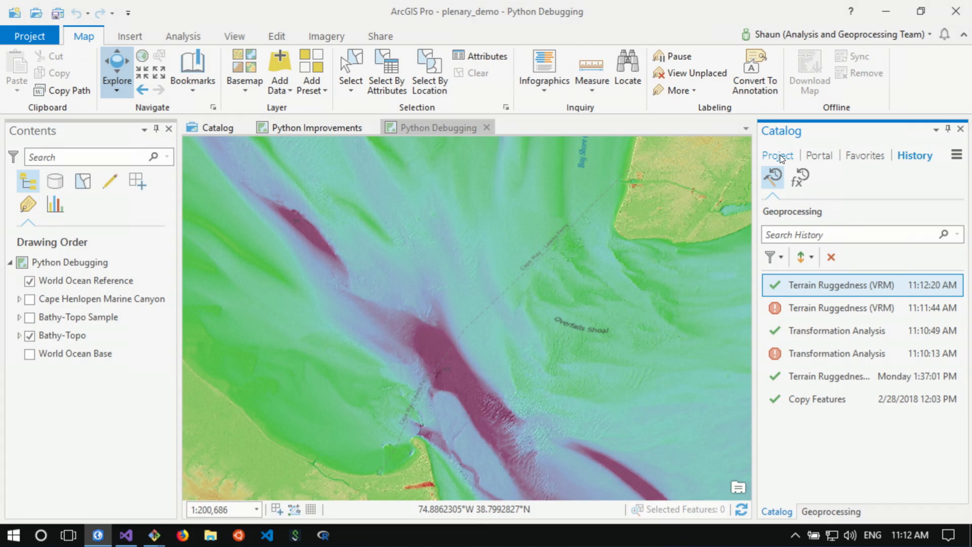
{"action": "left_click", "coordinate": [126, 535]}
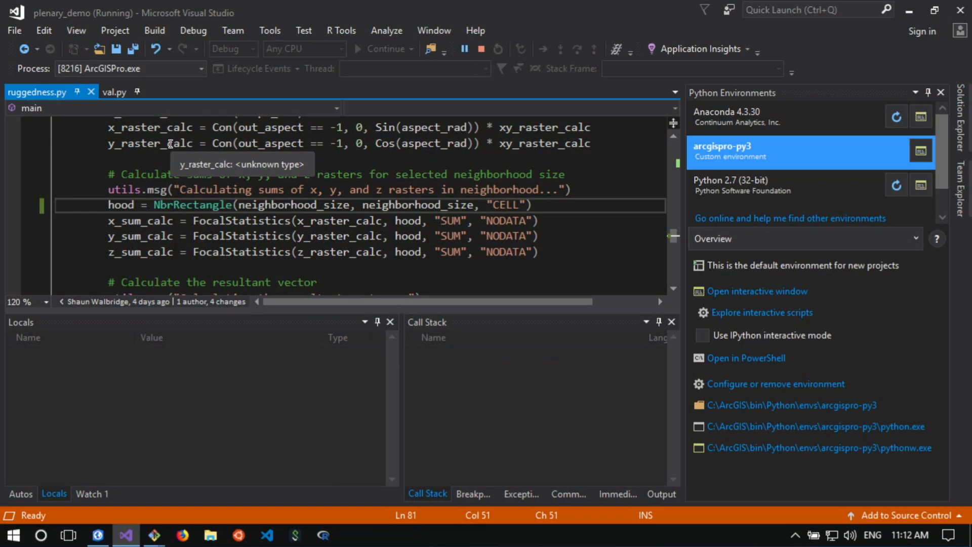
- View val.py, then expand Toolbox_Validation.tbx in ArcGIS Pro to reveal Debug Validation Code
{"action": "left_click", "coordinate": [115, 92]}
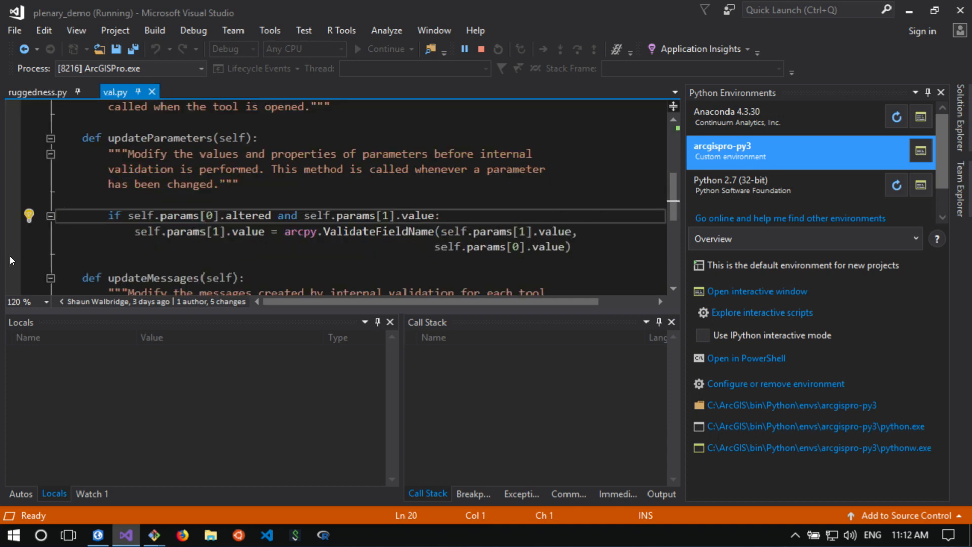
{"action": "left_click", "coordinate": [13, 216]}
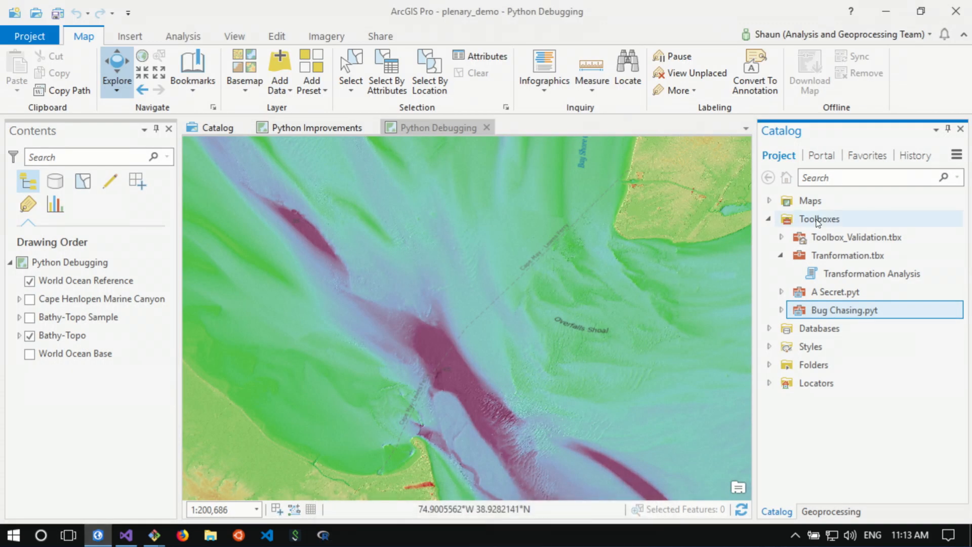
{"action": "left_click", "coordinate": [782, 237]}
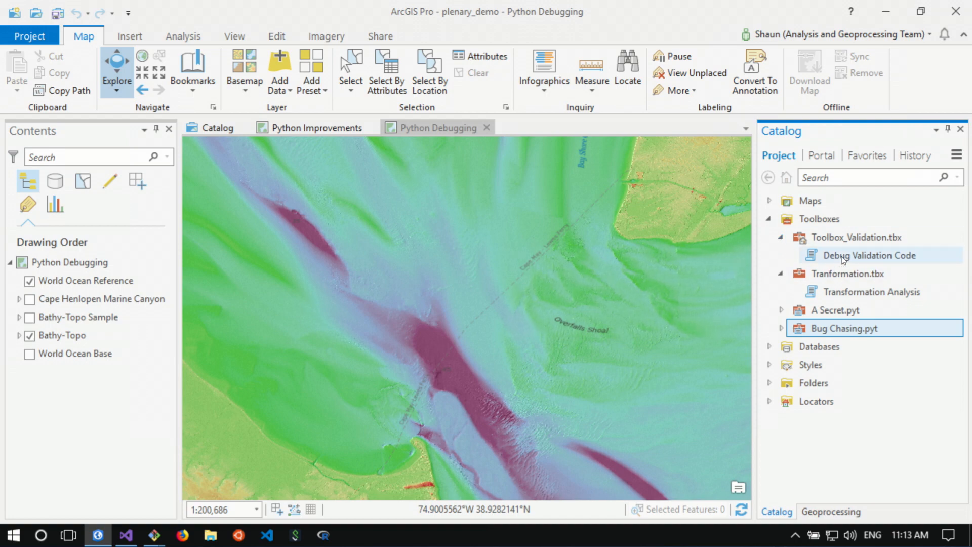